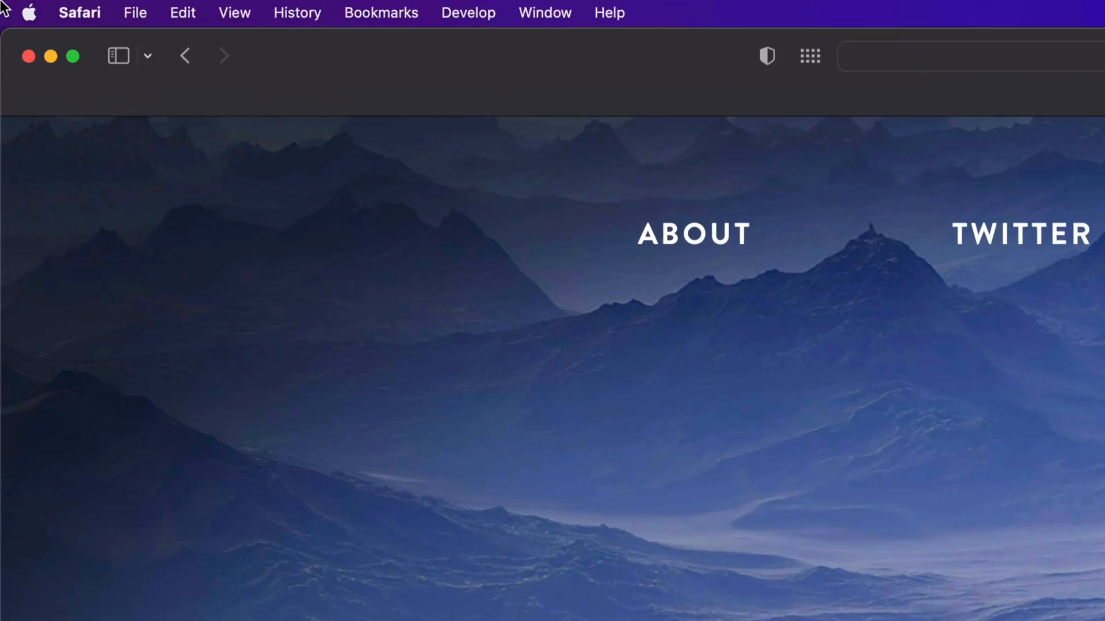
- Open the Mac App Store from the Apple menu, landing on Updates
{"action": "left_click", "coordinate": [29, 12]}
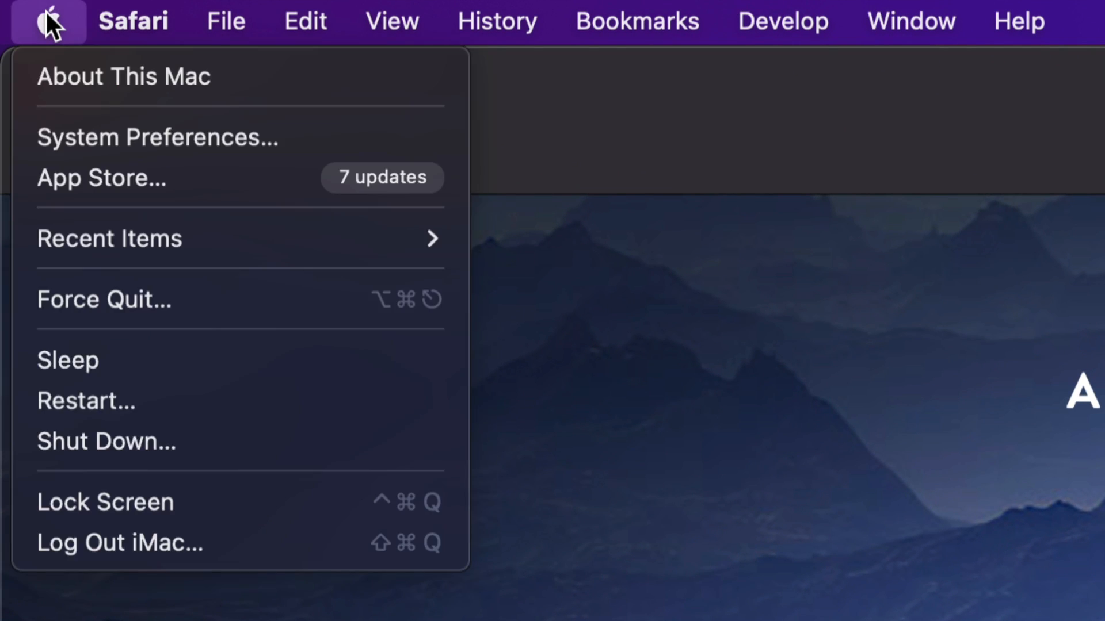
{"action": "mouse_move", "coordinate": [100, 178]}
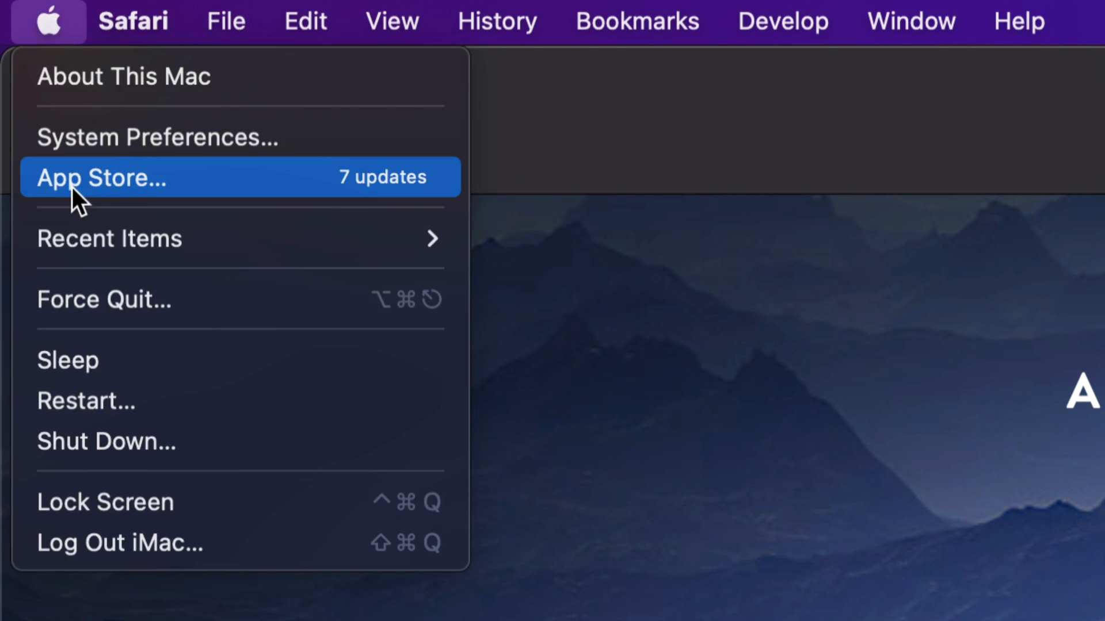
{"action": "left_click", "coordinate": [103, 178]}
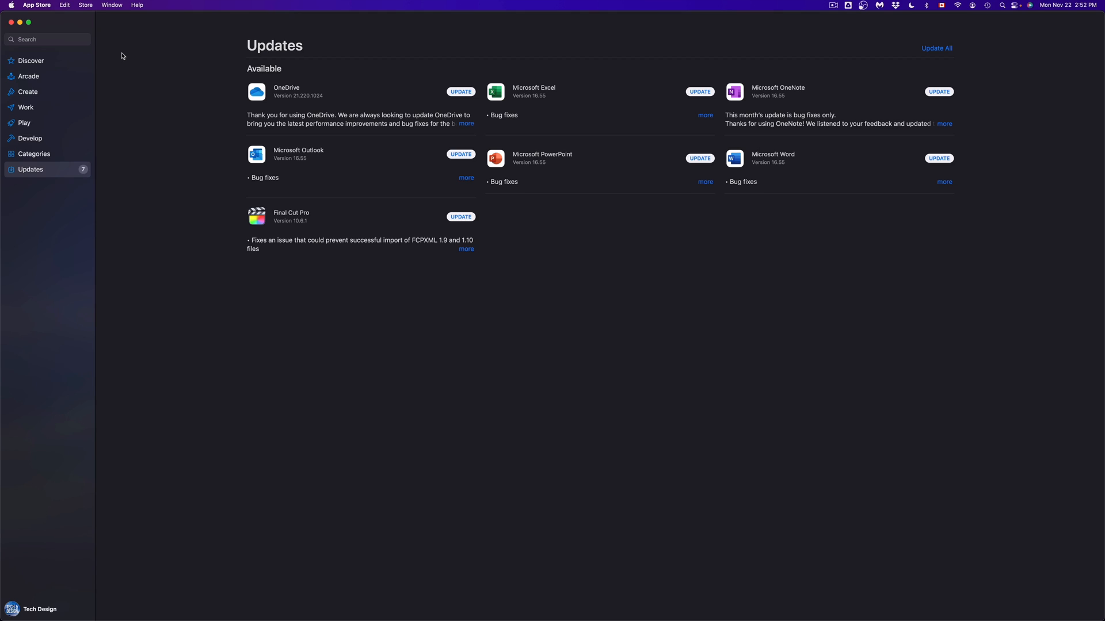
{"action": "mouse_move", "coordinate": [246, 92]}
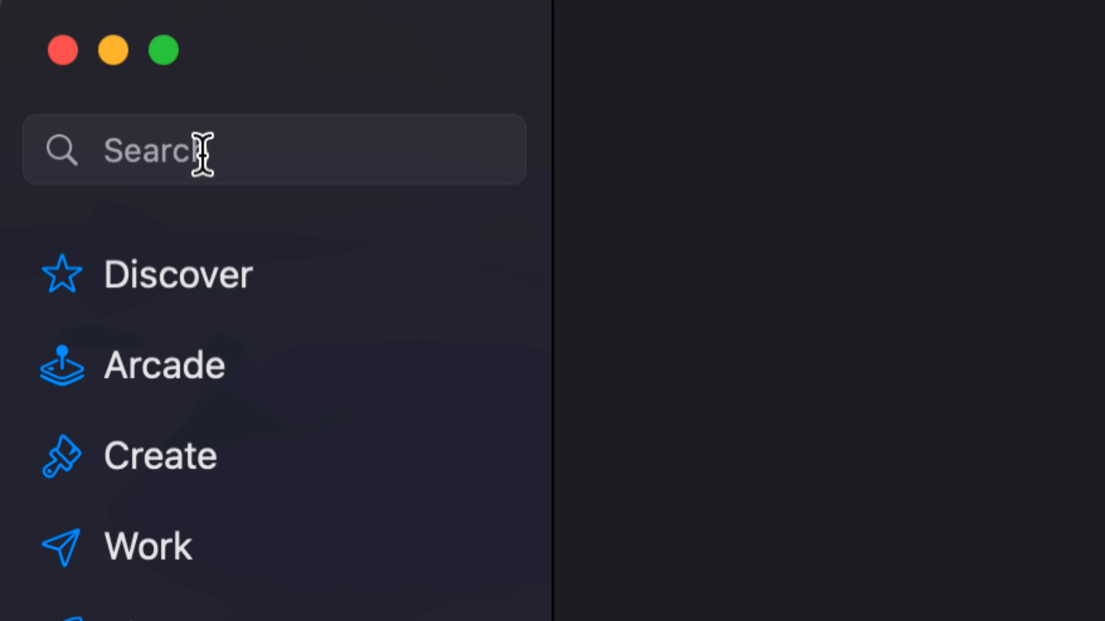
{"action": "mouse_move", "coordinate": [204, 391]}
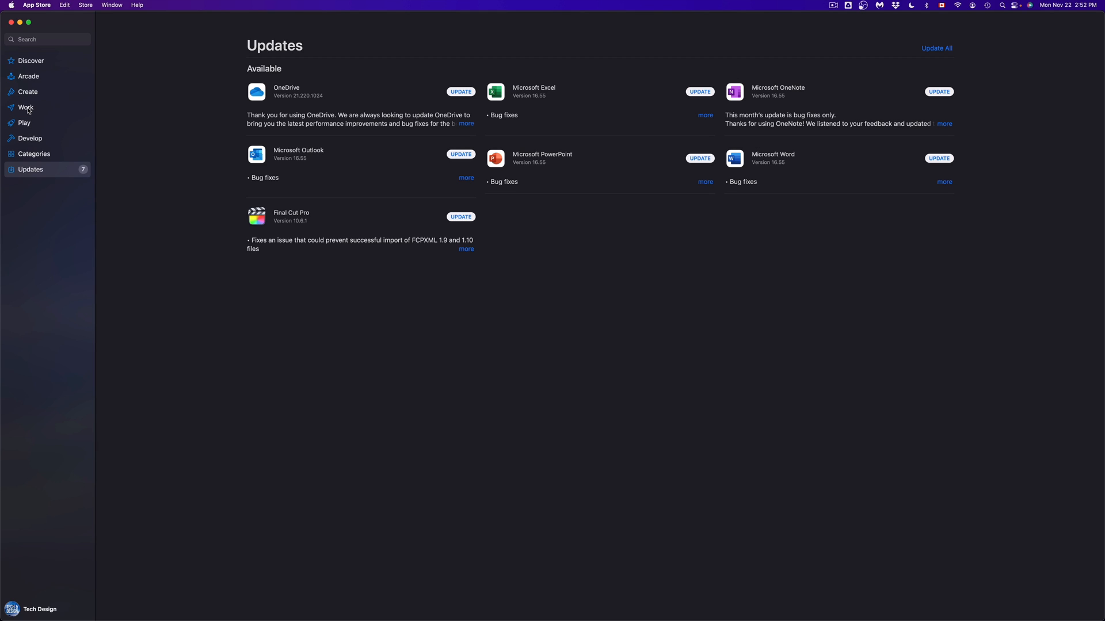
{"action": "mouse_move", "coordinate": [26, 148]}
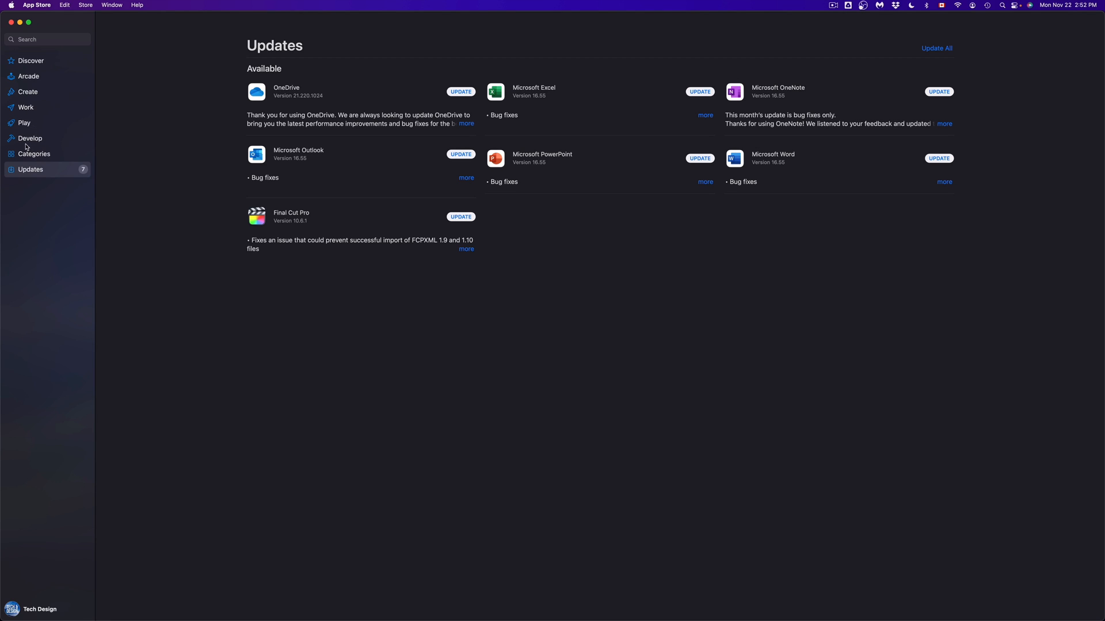
- Browse the Categories, Play, Work, Create and Arcade pages, then return to Discover
{"action": "left_click", "coordinate": [34, 153]}
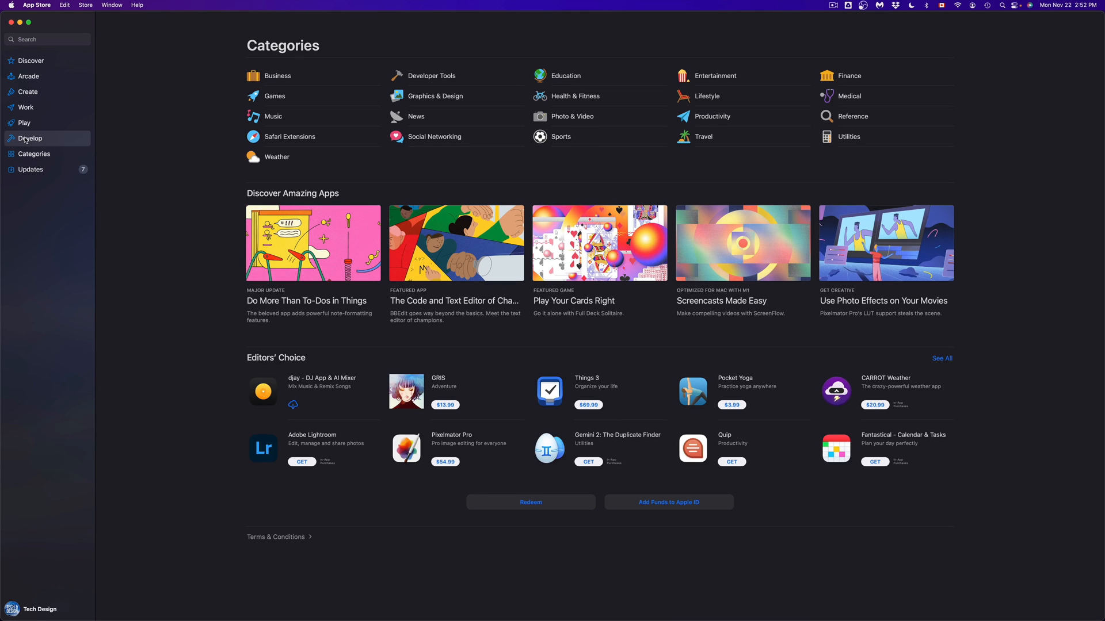
{"action": "left_click", "coordinate": [25, 122]}
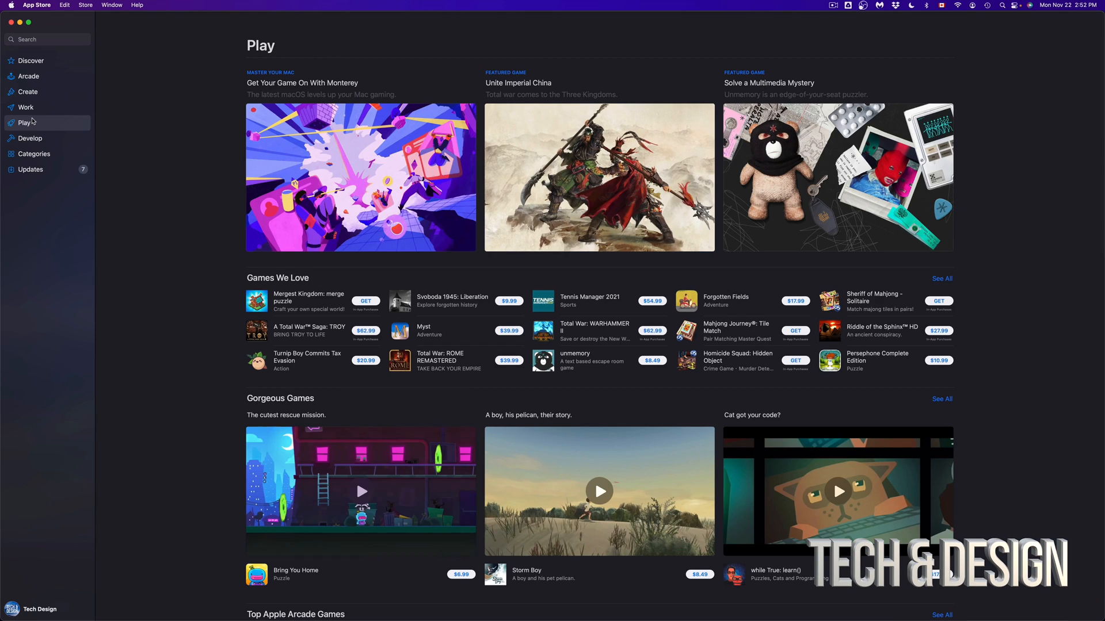
{"action": "left_click", "coordinate": [26, 107]}
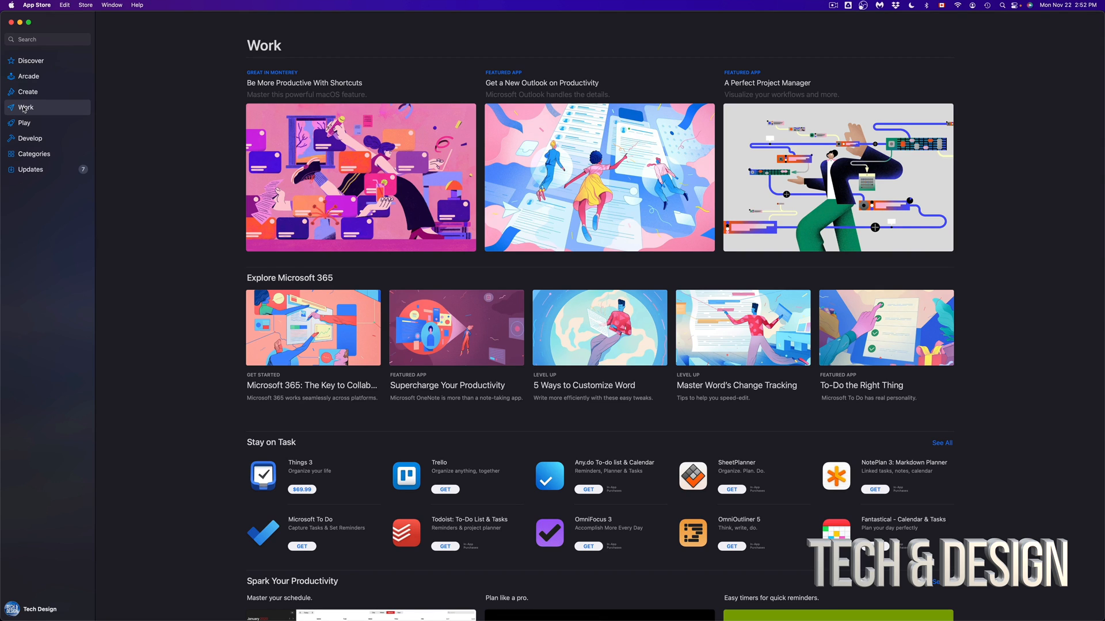
{"action": "left_click", "coordinate": [27, 91]}
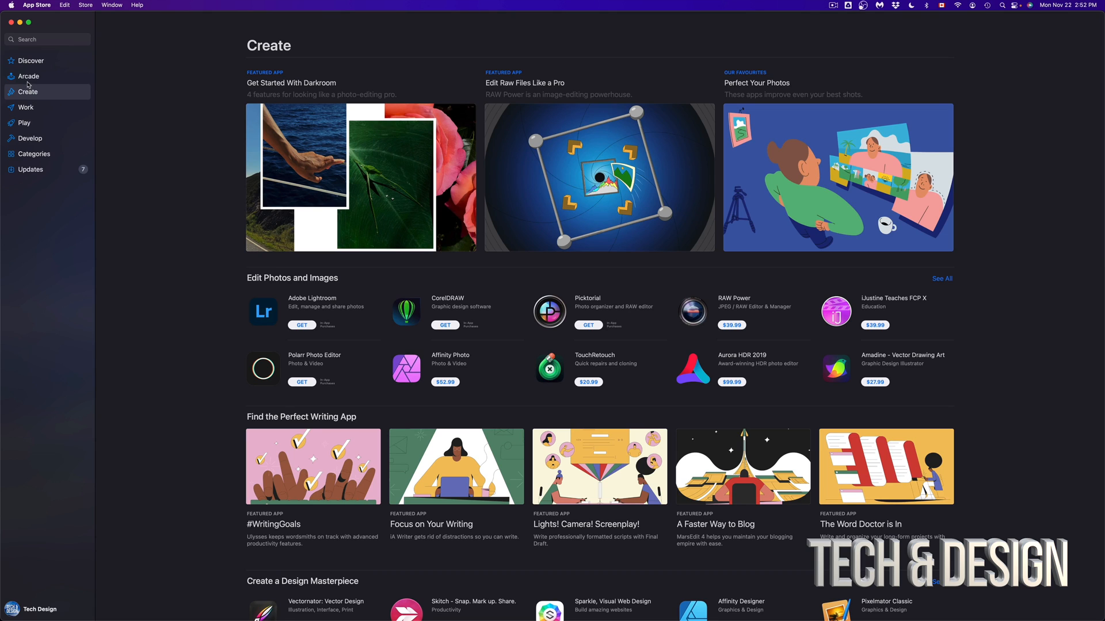
{"action": "left_click", "coordinate": [29, 76]}
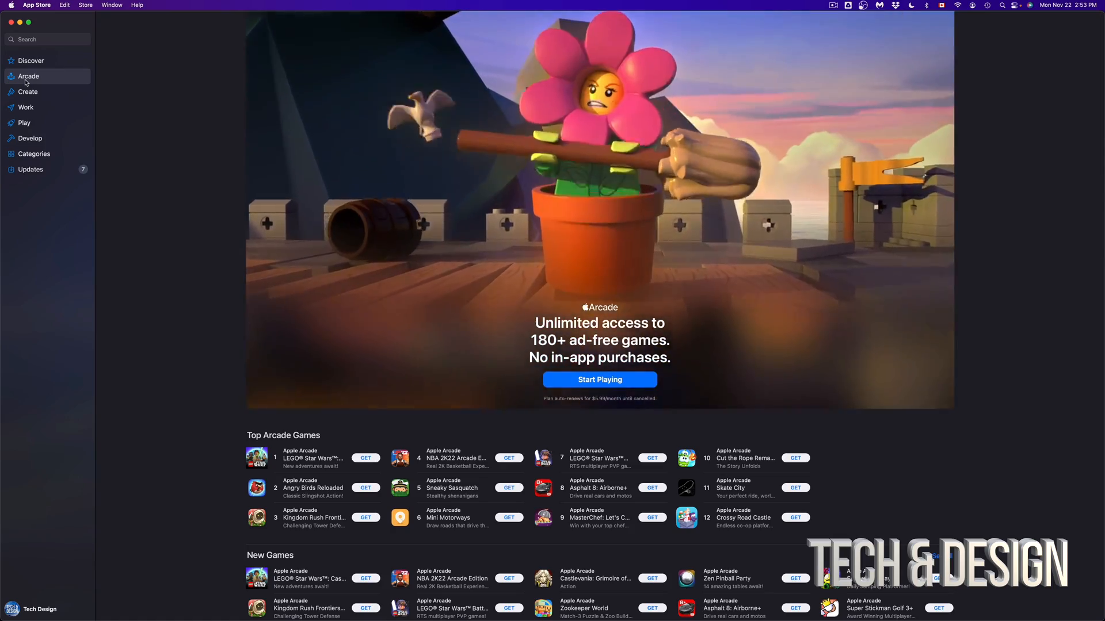
{"action": "left_click", "coordinate": [30, 61]}
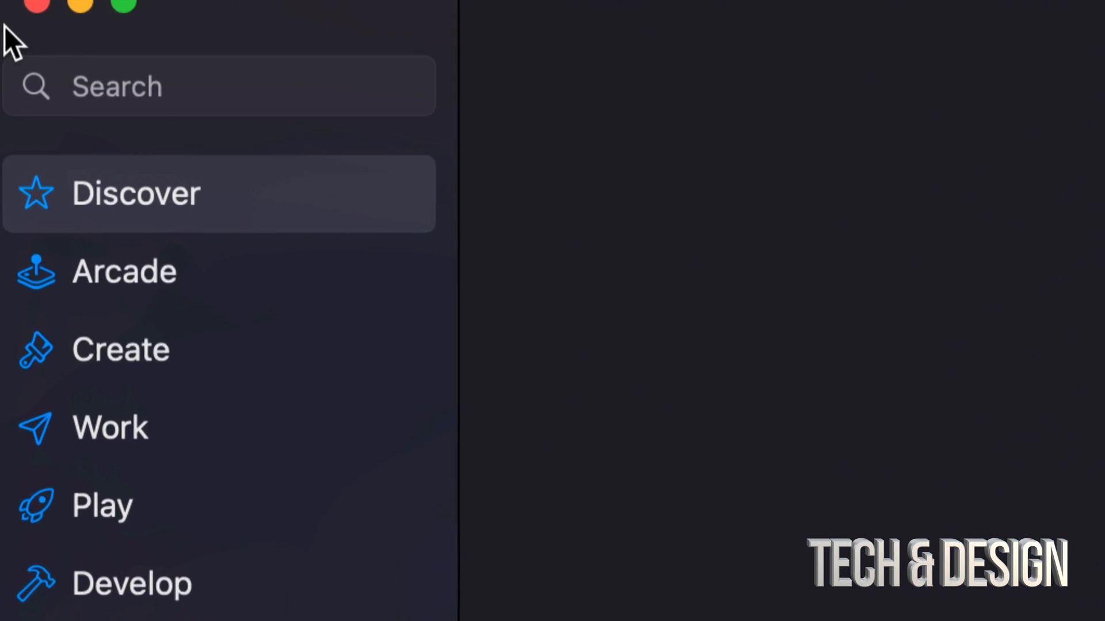
- Search the App Store for 'affinity'
{"action": "type", "text": "affinity"}
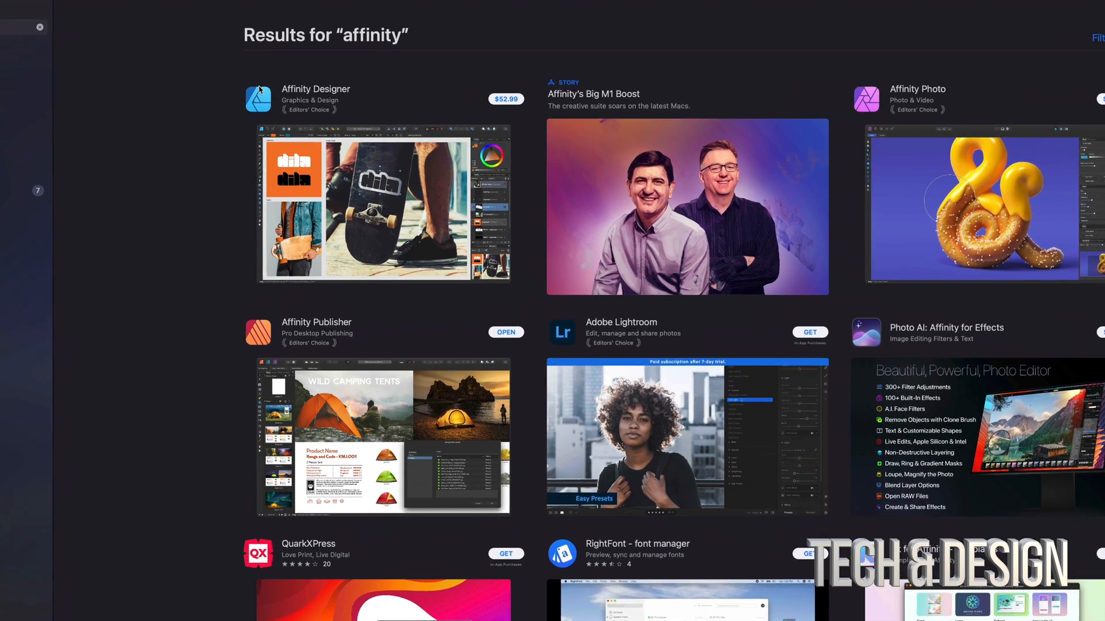
- Buy Affinity Designer for $52.99 and confirm to start its download
{"action": "left_click", "coordinate": [315, 98]}
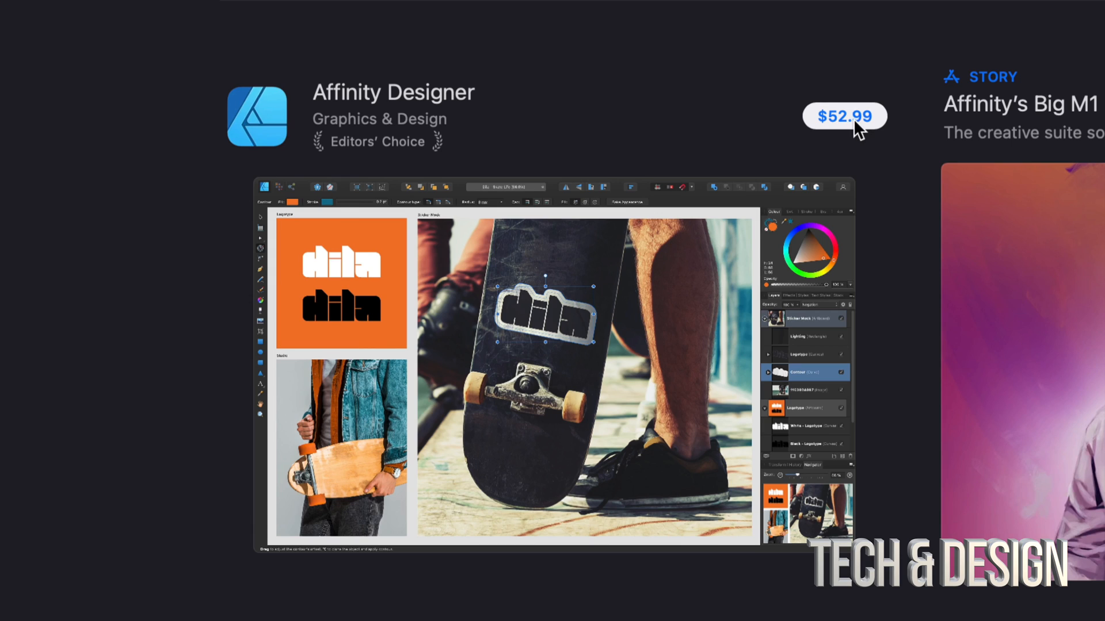
{"action": "mouse_move", "coordinate": [877, 127]}
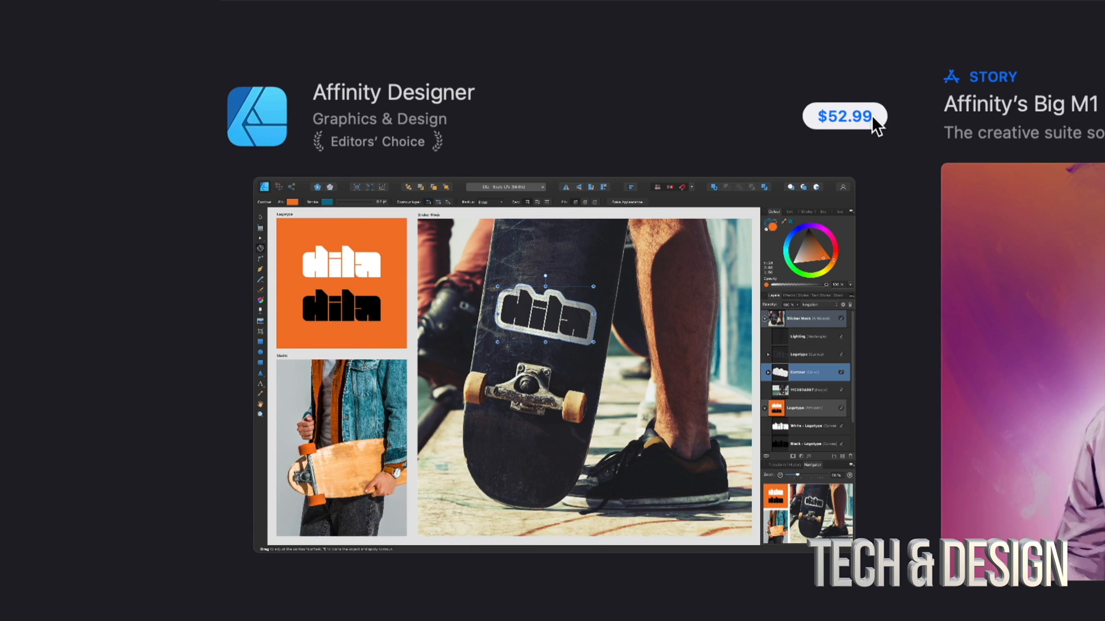
{"action": "mouse_move", "coordinate": [873, 127]}
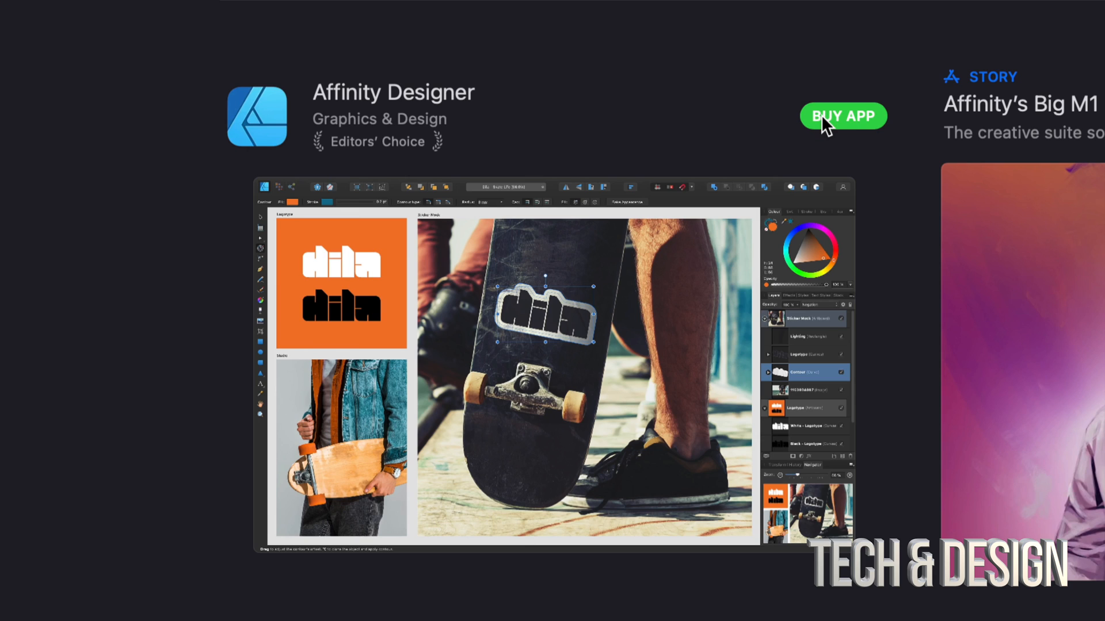
{"action": "left_click", "coordinate": [842, 116]}
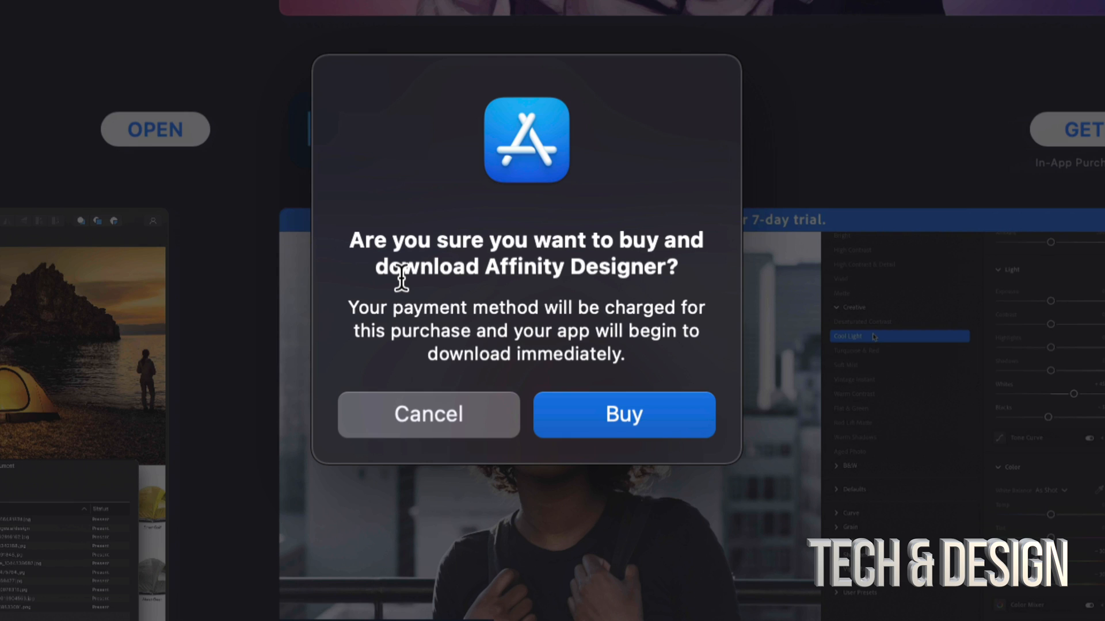
{"action": "left_click", "coordinate": [623, 414]}
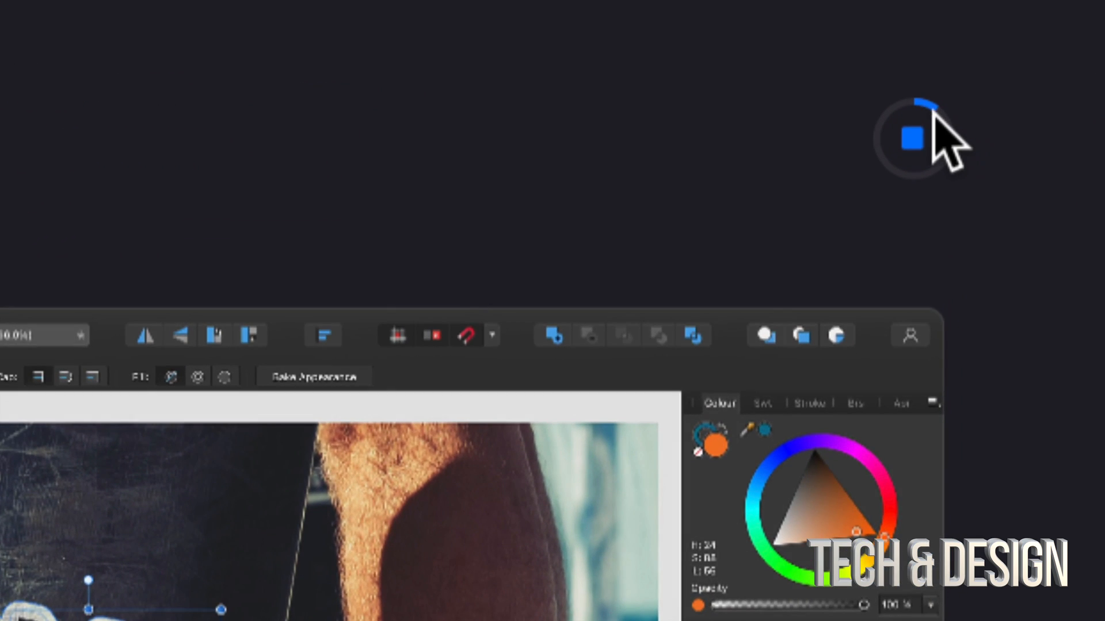
{"action": "mouse_move", "coordinate": [895, 176]}
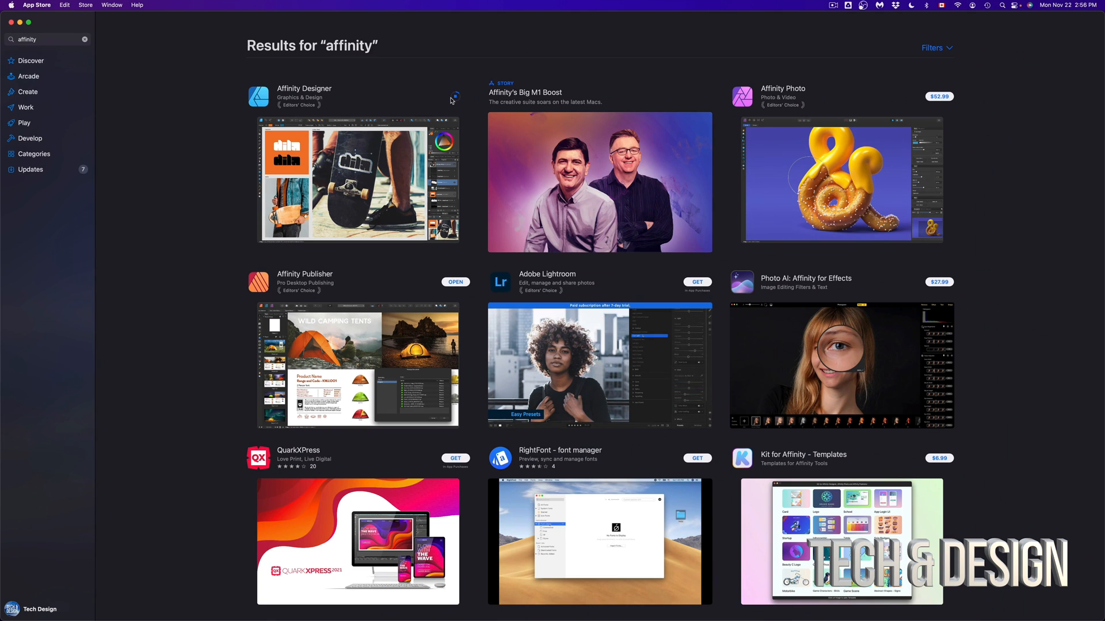
- Buy Affinity Photo for $52.99 and approve the purchase to start downloading
{"action": "scroll", "scroll_direction": "down", "scroll_amount": 3}
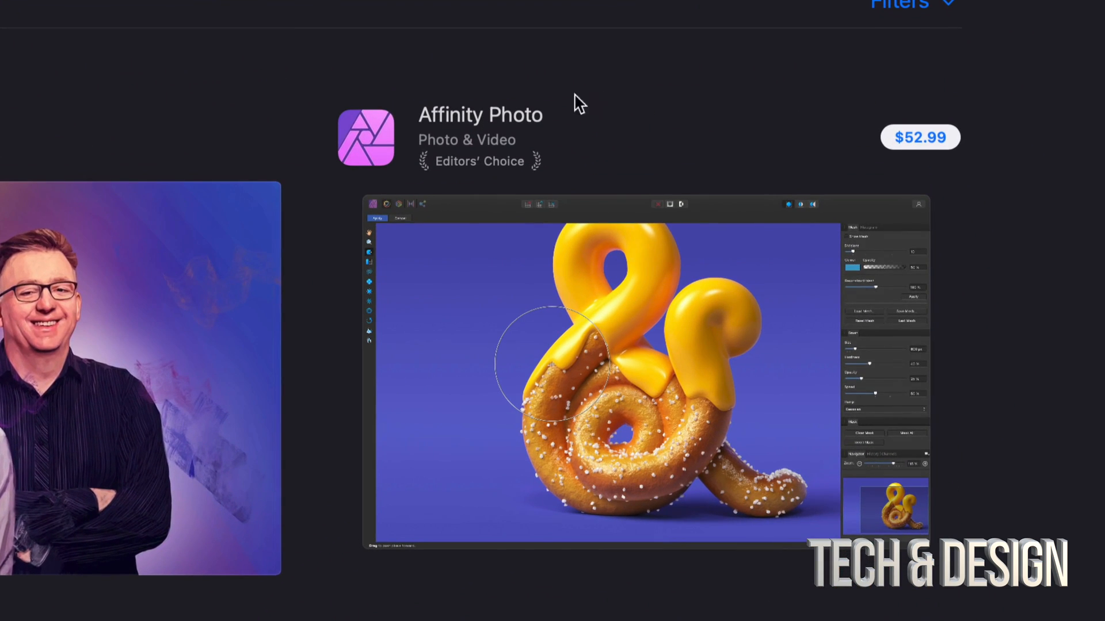
{"action": "mouse_move", "coordinate": [943, 153]}
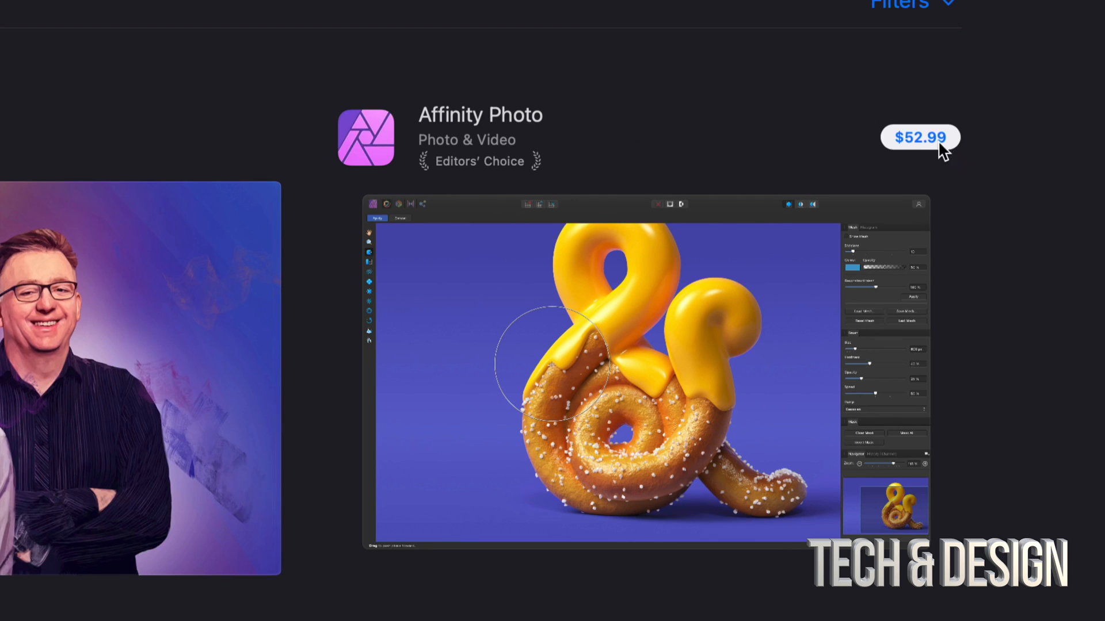
{"action": "mouse_move", "coordinate": [501, 127]}
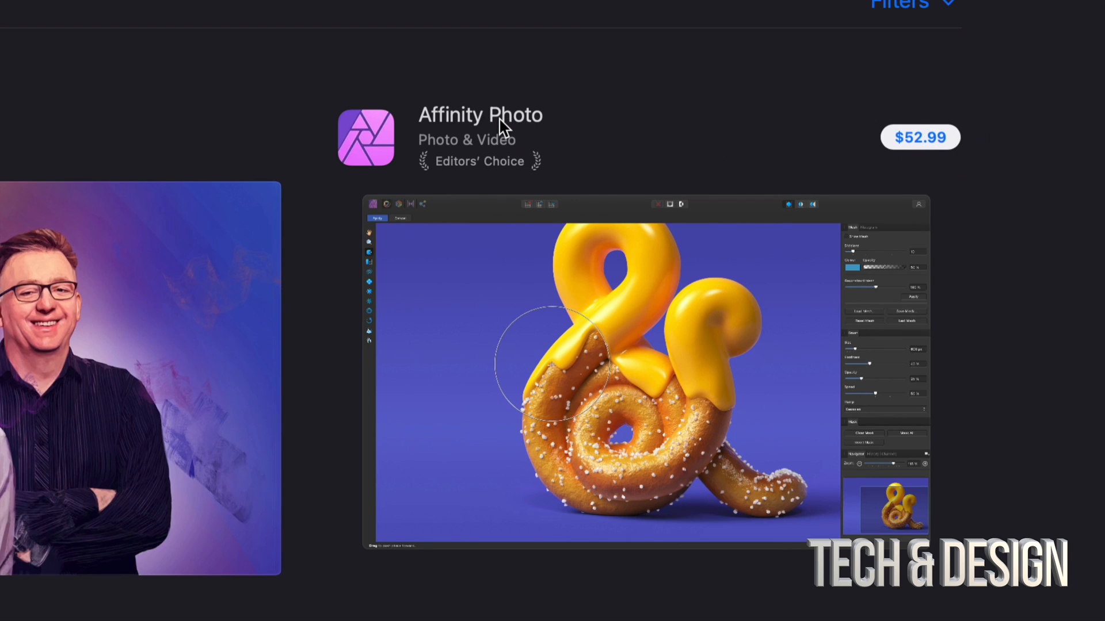
{"action": "scroll", "scroll_direction": "down", "scroll_amount": 3}
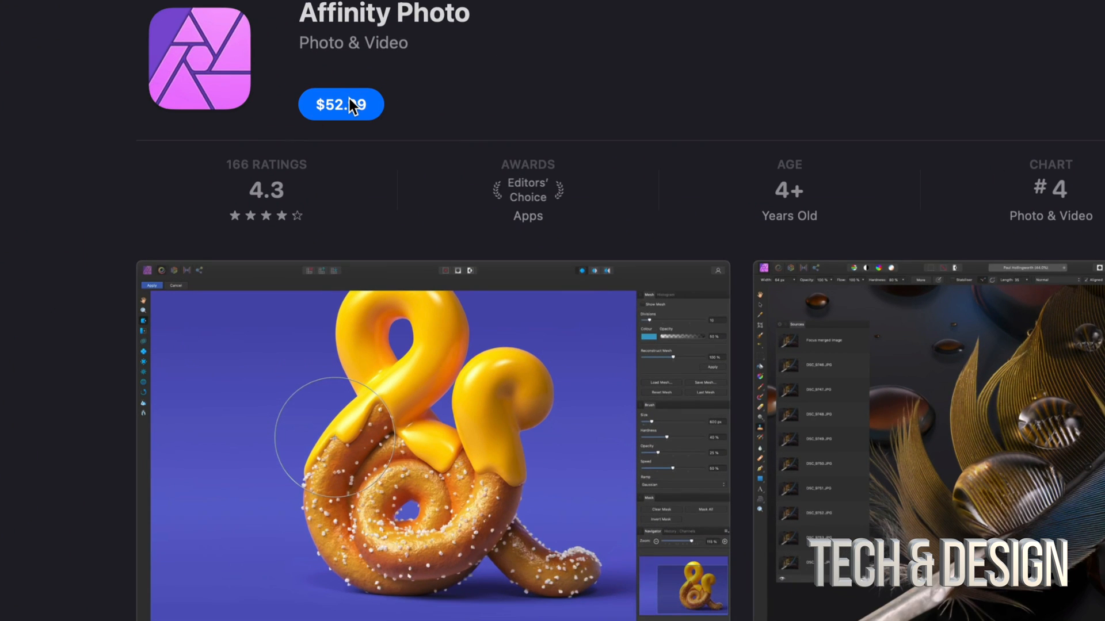
{"action": "left_click", "coordinate": [340, 104]}
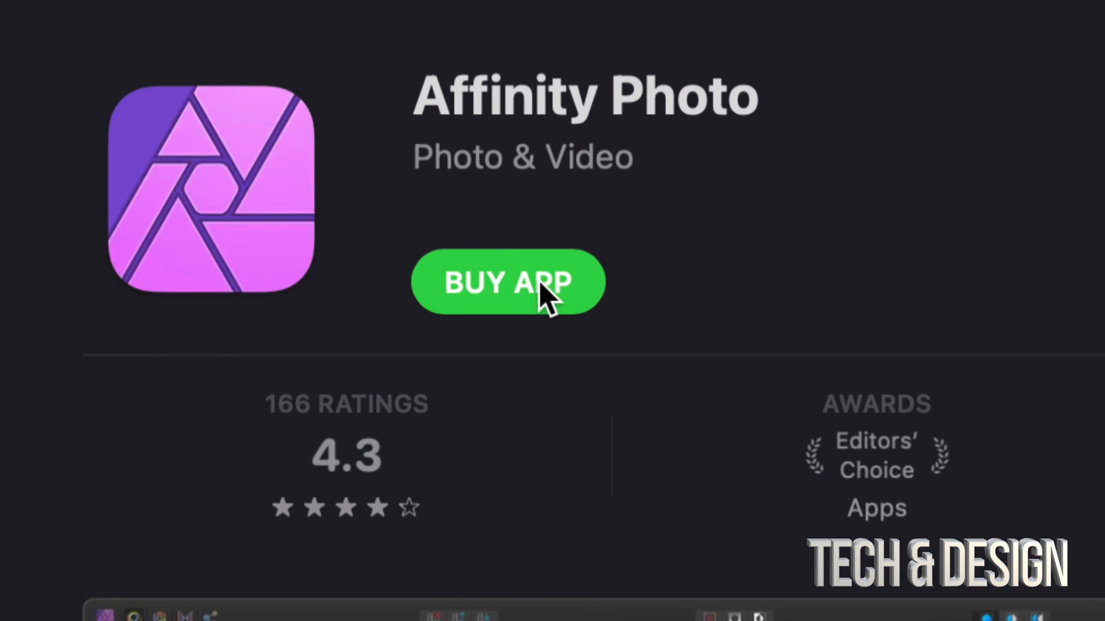
{"action": "left_click", "coordinate": [508, 282]}
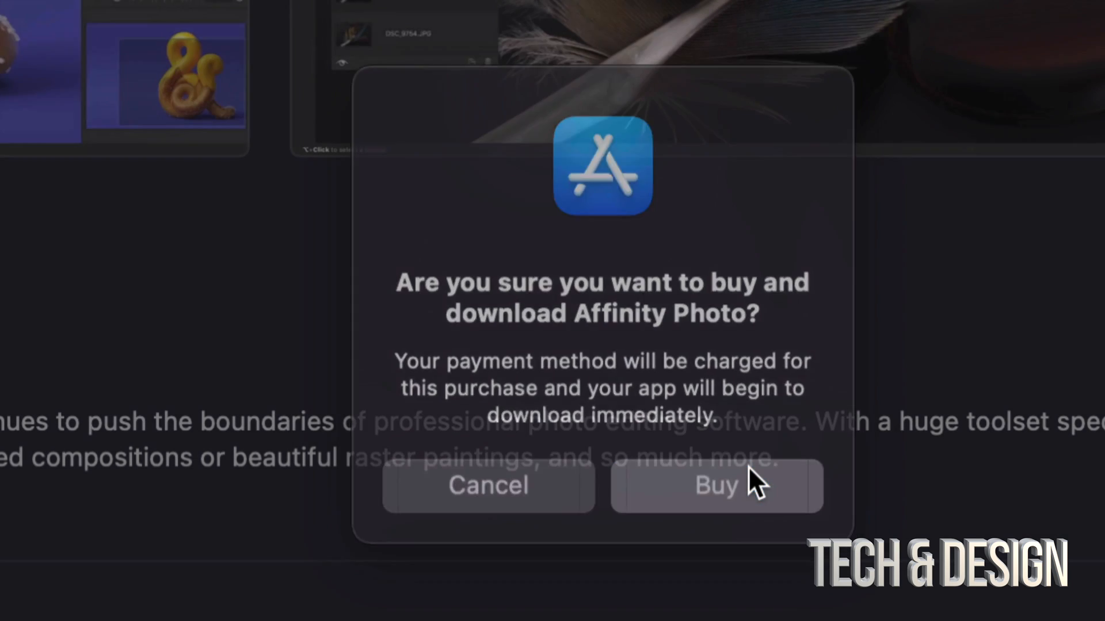
{"action": "left_click", "coordinate": [715, 486]}
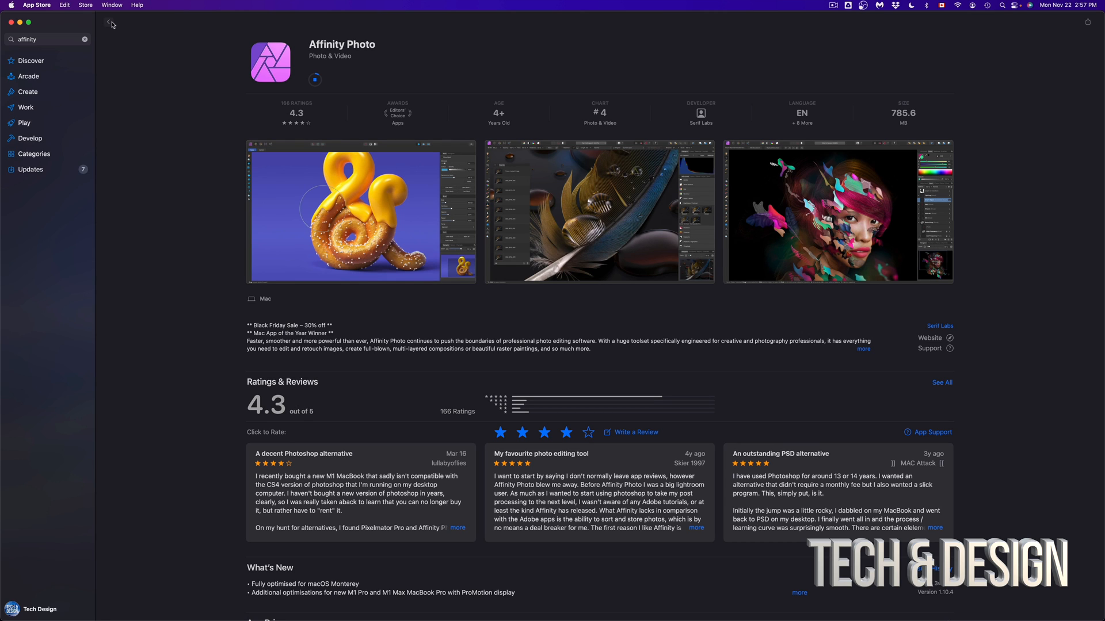
- Return to the 'affinity' results and wait for both downloads to finish
{"action": "left_click", "coordinate": [108, 23]}
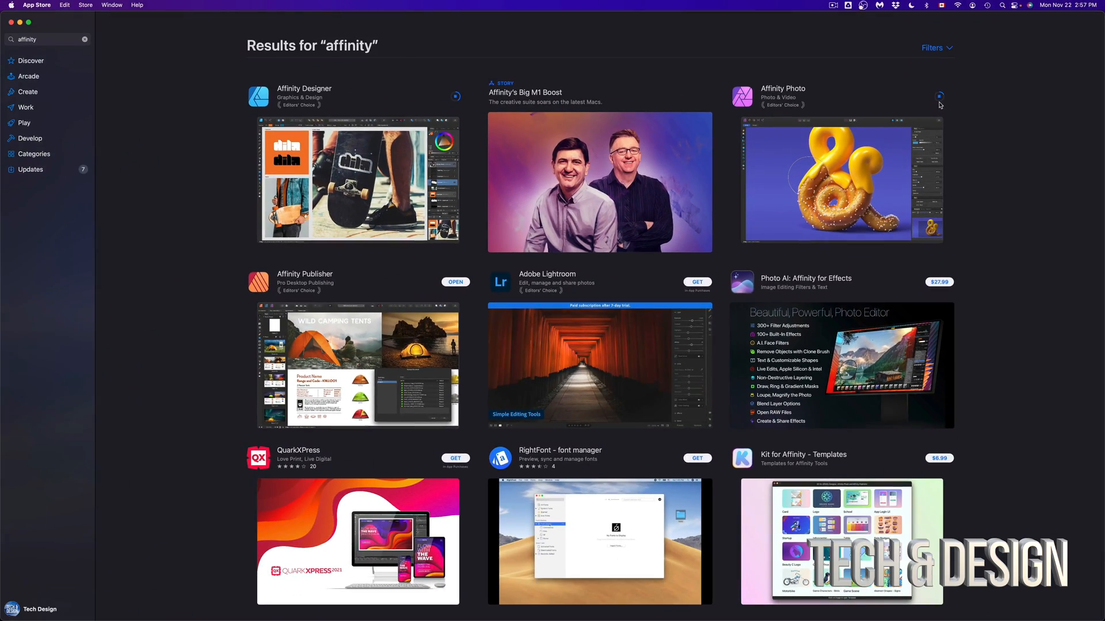
{"action": "scroll", "scroll_direction": "down", "scroll_amount": 3}
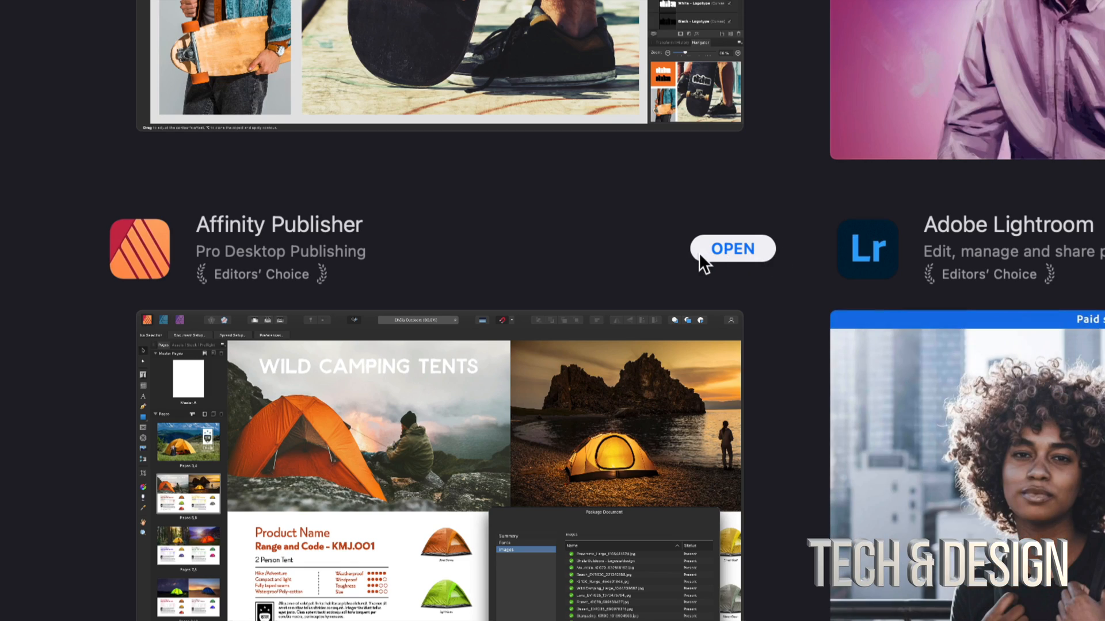
{"action": "scroll", "scroll_direction": "down", "scroll_amount": 3}
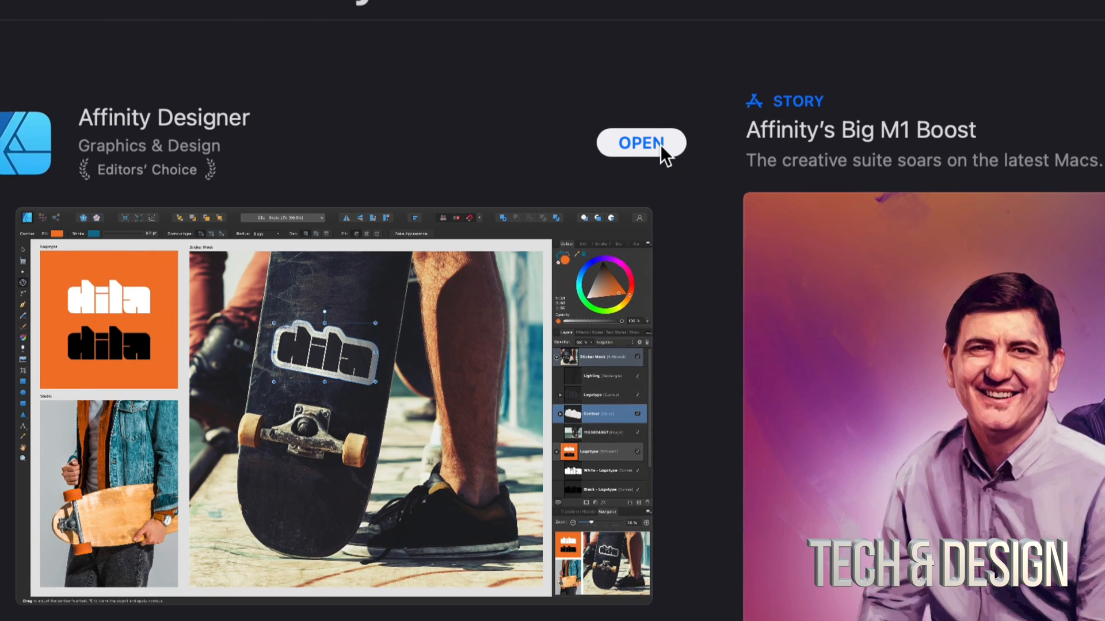
{"action": "scroll", "scroll_direction": "down", "scroll_amount": 3}
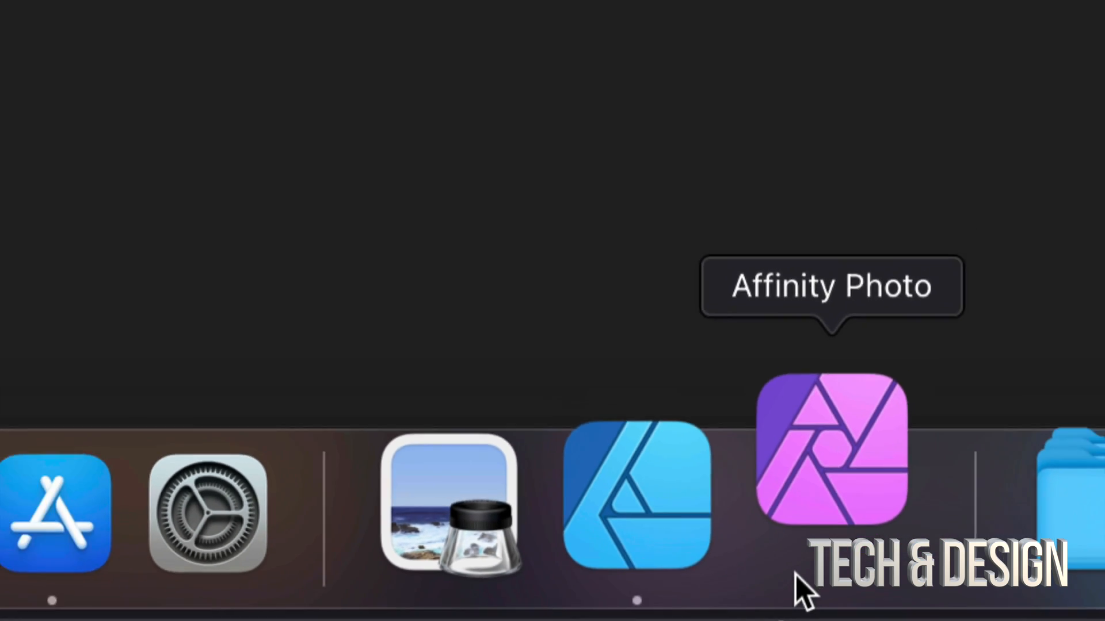
- Launch Affinity Designer from the Dock, postpone registration, and close the welcome panel
{"action": "left_click", "coordinate": [635, 493]}
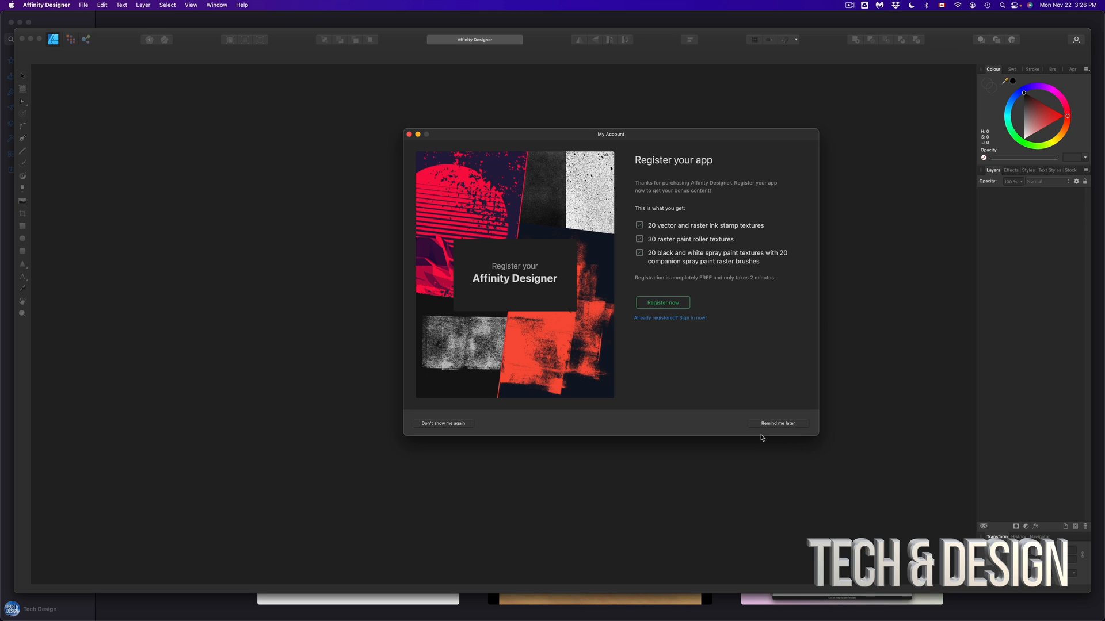
{"action": "left_click", "coordinate": [776, 423]}
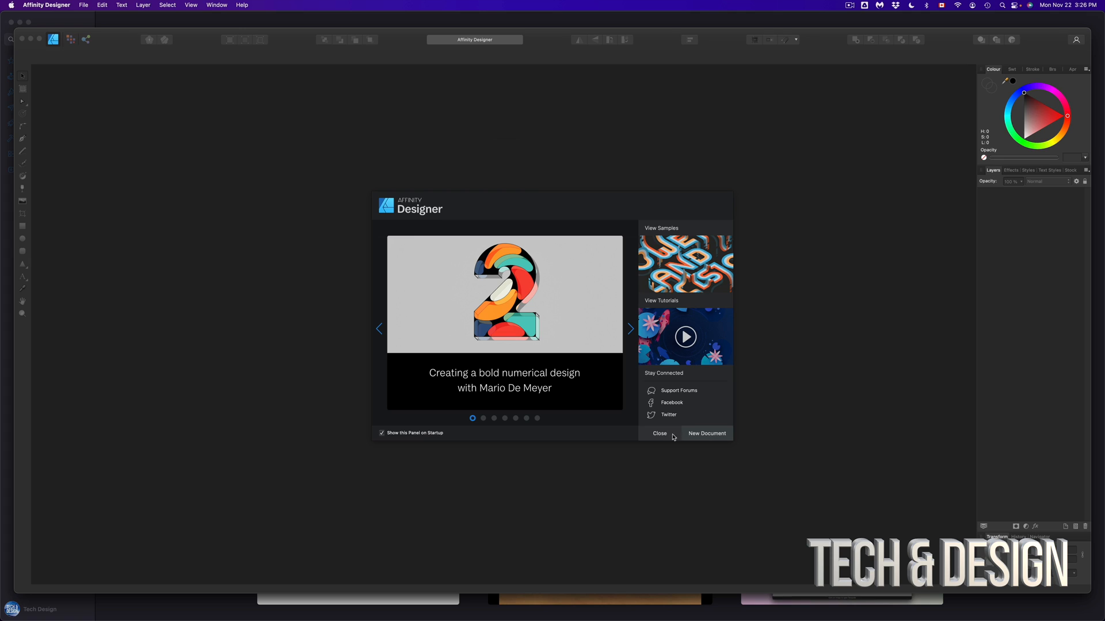
{"action": "left_click", "coordinate": [659, 433]}
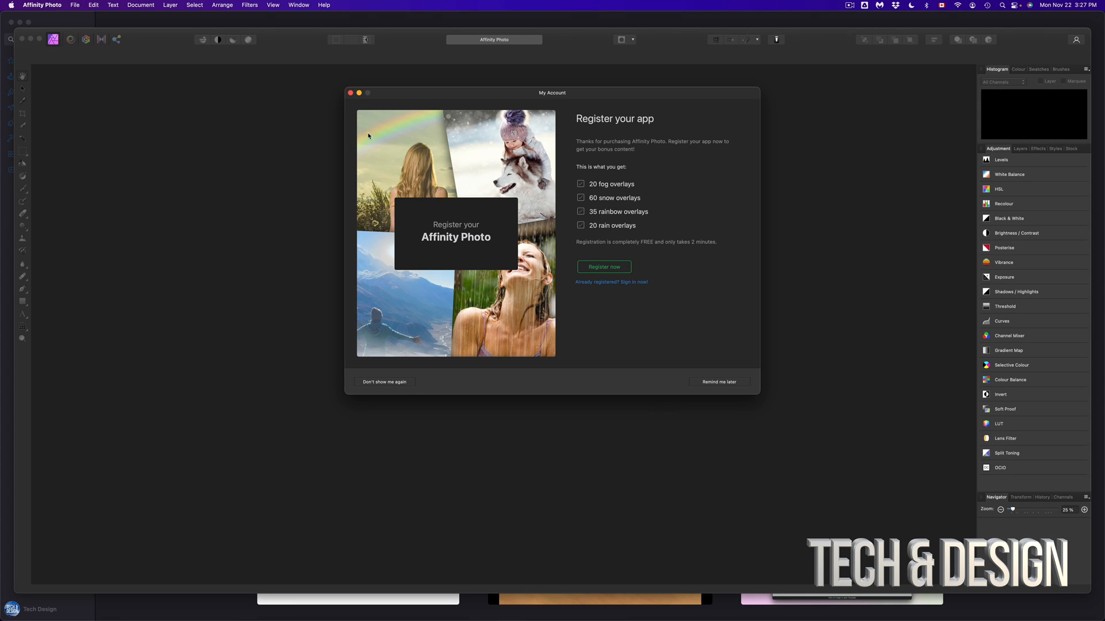
- Dismiss Affinity Photo's registration window and close its welcome panel
{"action": "left_click_drag", "start_coordinate": [551, 92], "coordinate": [649, 155]}
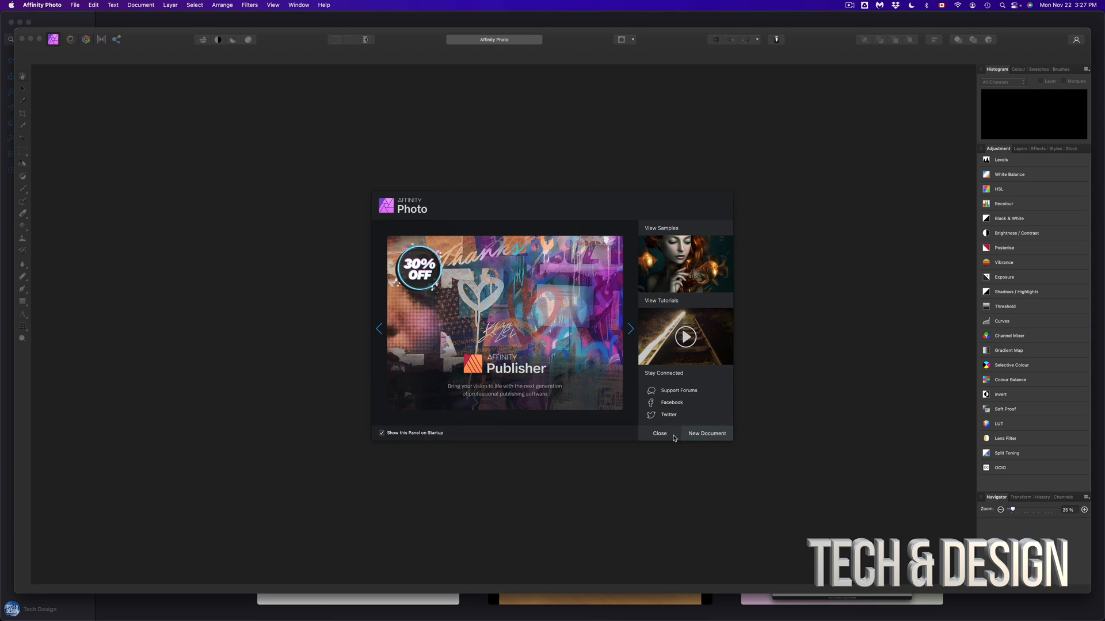
{"action": "left_click", "coordinate": [659, 433]}
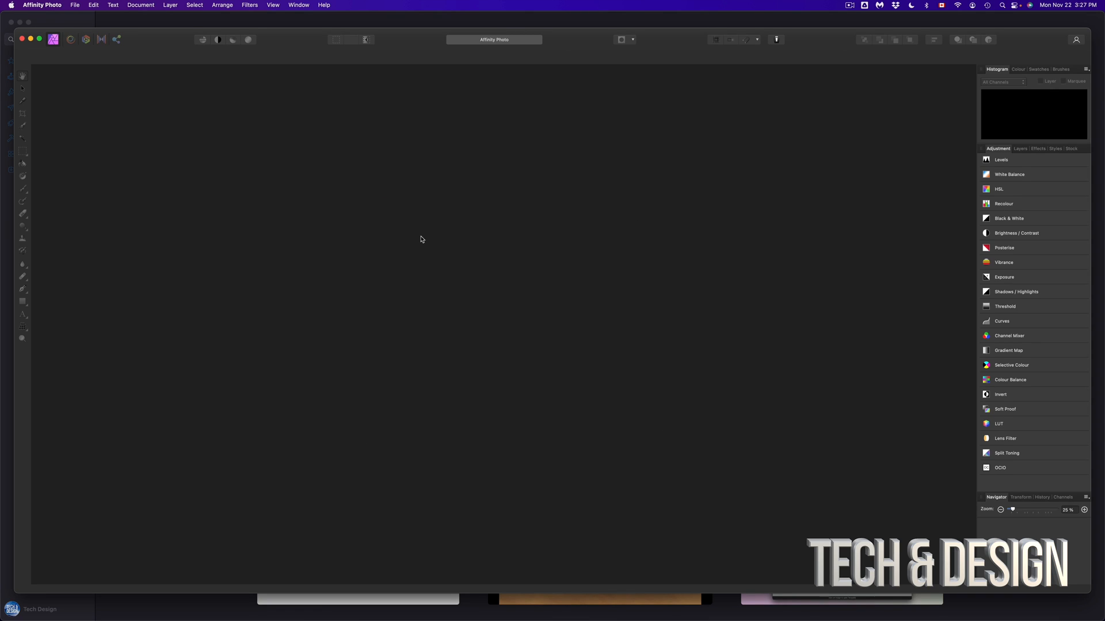
{"action": "mouse_move", "coordinate": [335, 210]}
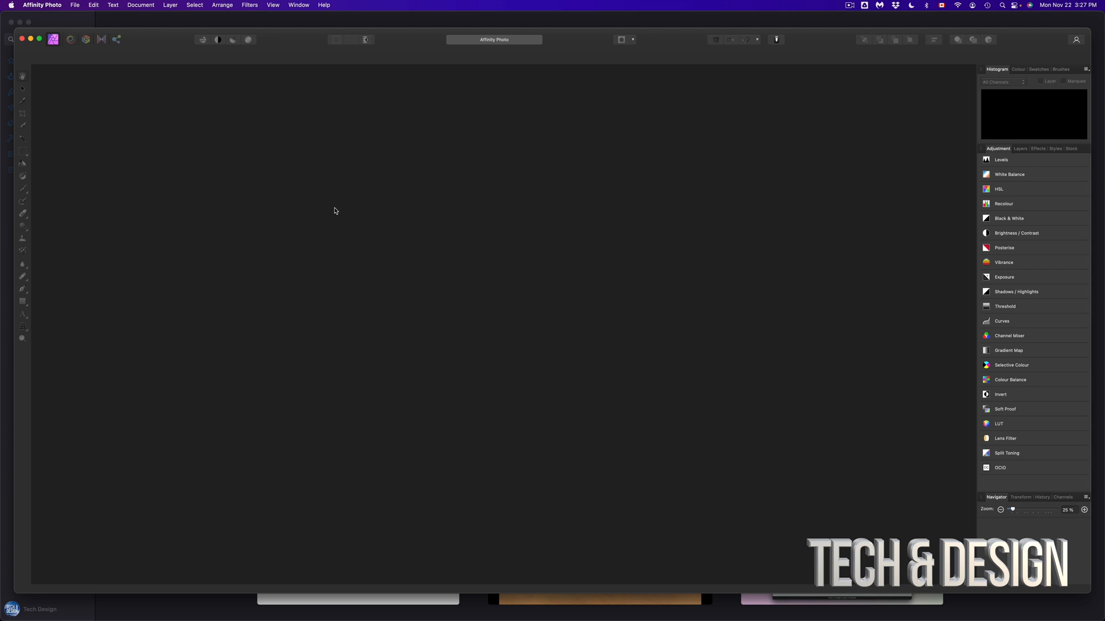